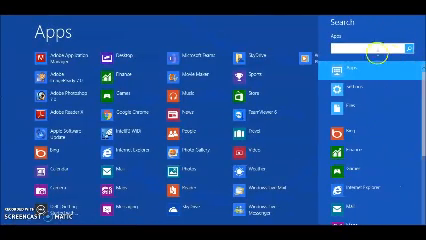
Search the Start screen apps for "Paint" to launch MS Paint
text(T)
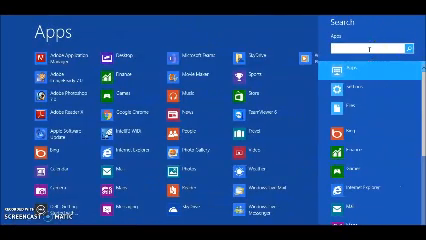
text(PAI)
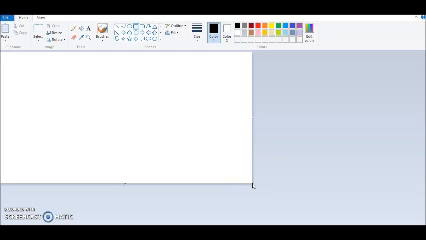
mouse_move(252, 184)
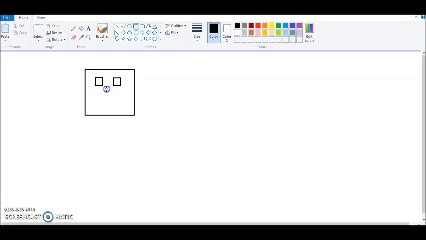
Draw a thin rectangular mouth under the robot's eyes
drag(108, 82, 108, 98)
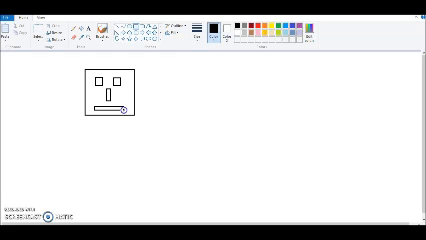
Draw a small rectangle beneath the head as the robot's neck
drag(112, 96, 96, 118)
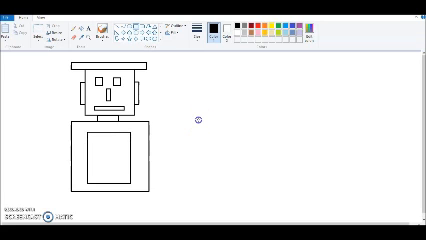
Fill the robot's eyes and mouth with yellow on the finished outline
click(96, 80)
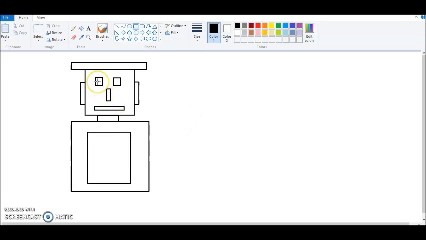